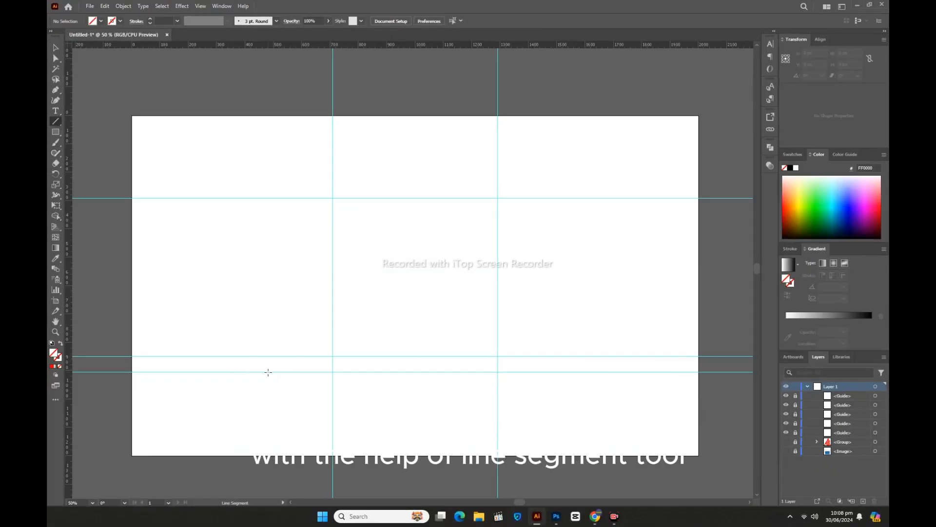
Draw a horizontal line on the lower guide and give it a magenta stroke.
{"action": "key", "text": "shift"}
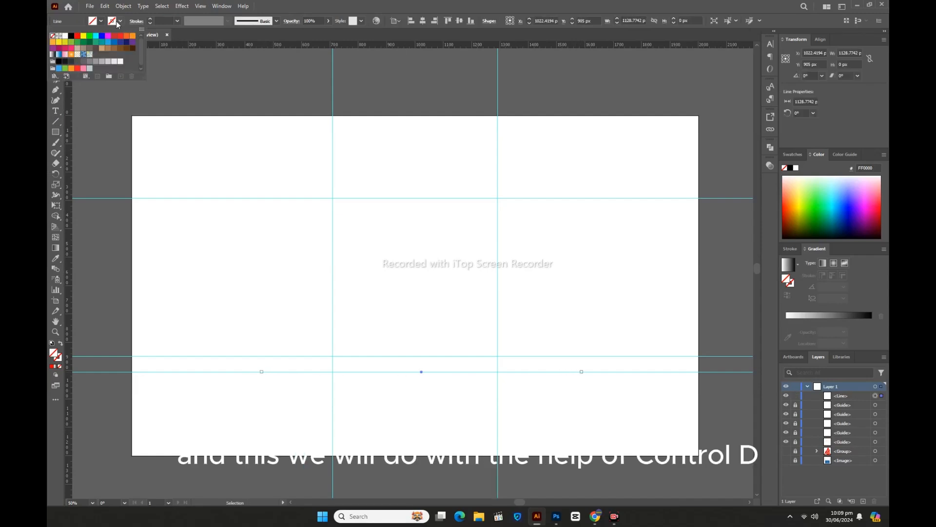
{"action": "left_click", "coordinate": [113, 21]}
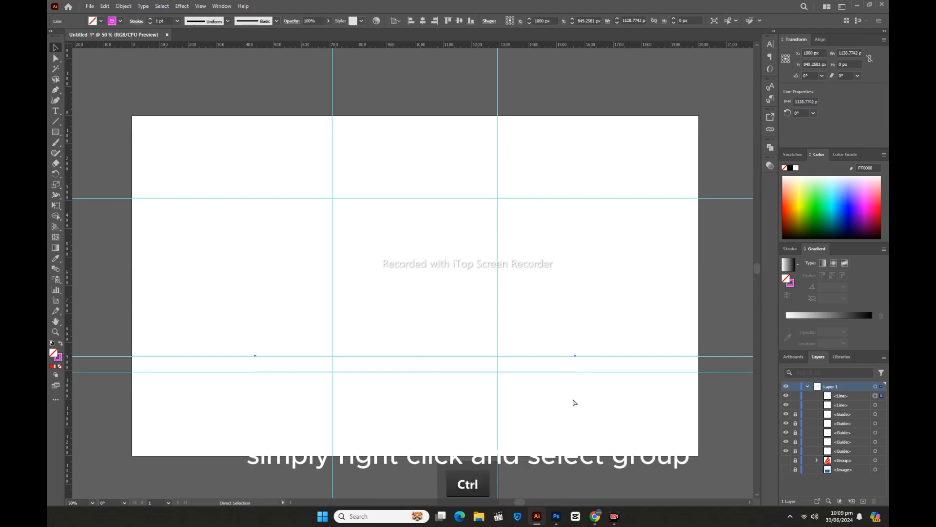
Duplicate the line upward with Ctrl+D into an even stack, then group all the lines.
{"action": "key", "text": "ctrl+d"}
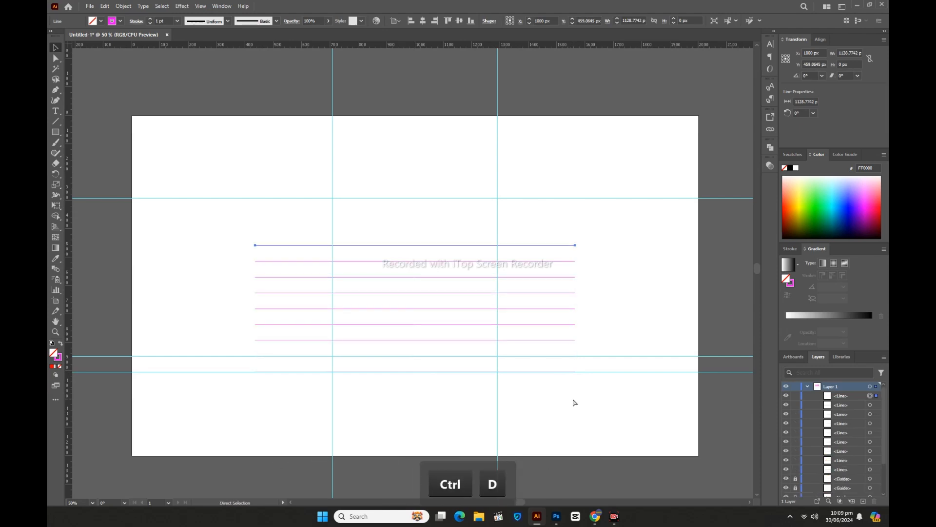
{"action": "key", "text": "ctrl+d"}
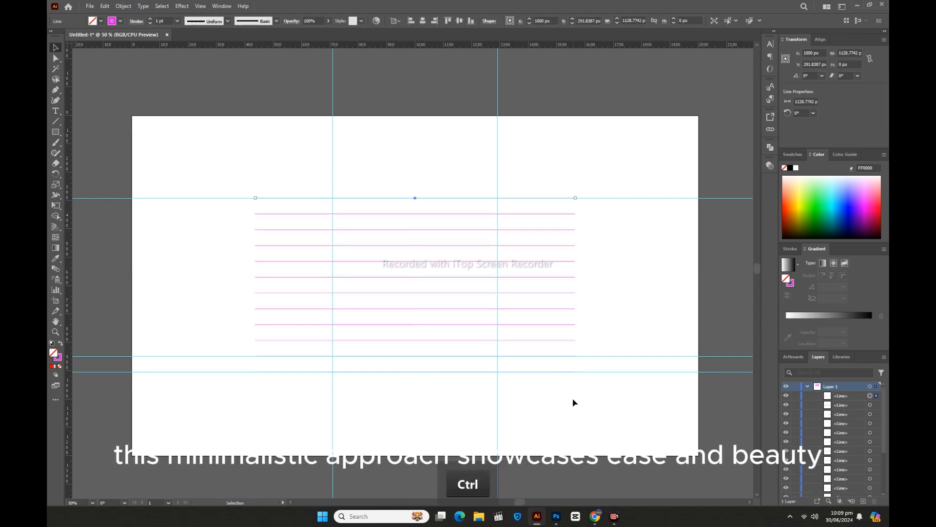
{"action": "left_click", "coordinate": [342, 174]}
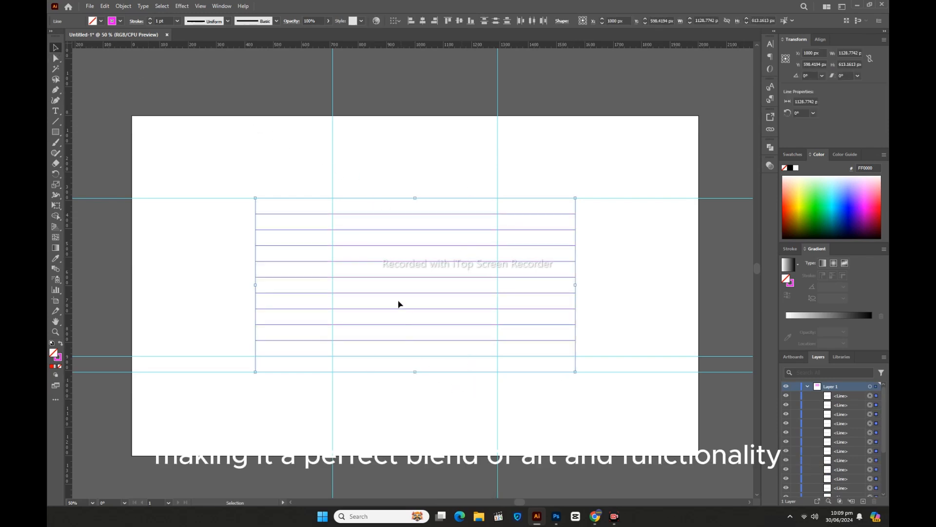
{"action": "right_click", "coordinate": [399, 304]}
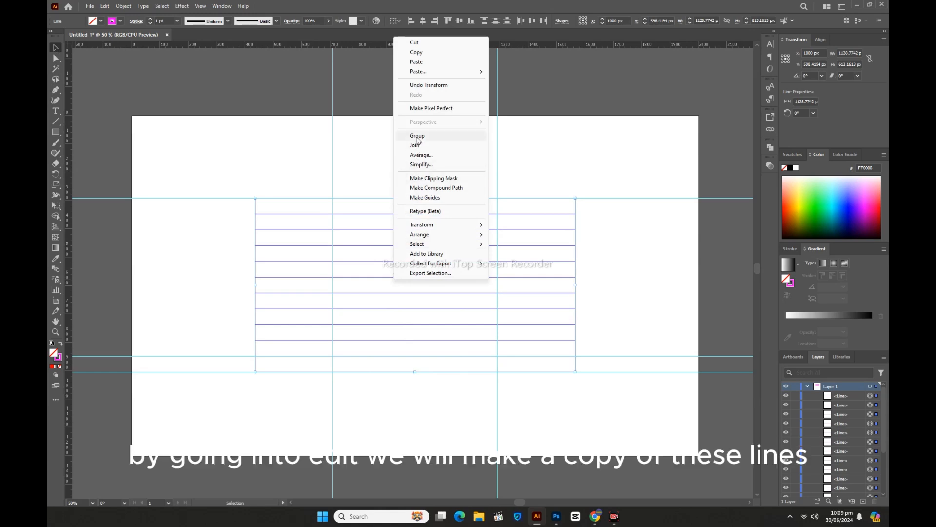
{"action": "left_click", "coordinate": [417, 135]}
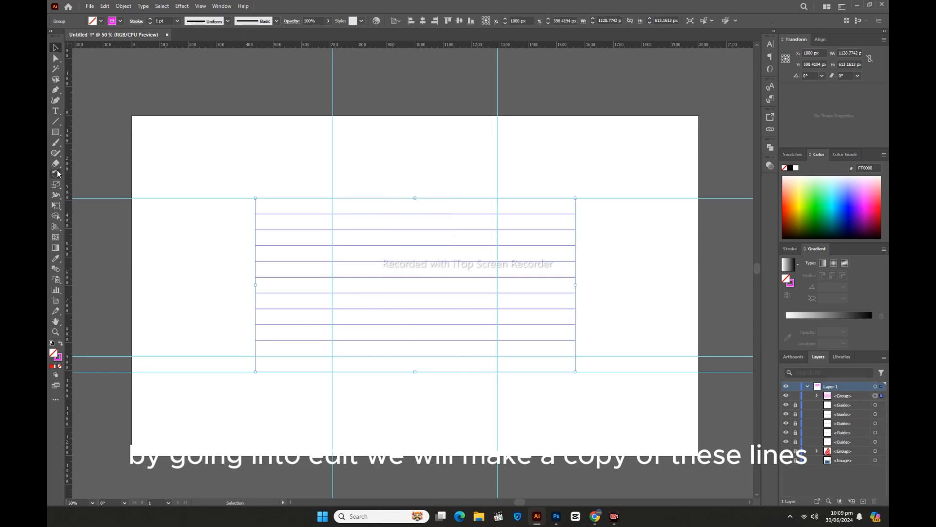
Add a 60° rotated copy of the line group and a vertically reflected copy of it.
{"action": "left_click", "coordinate": [104, 6]}
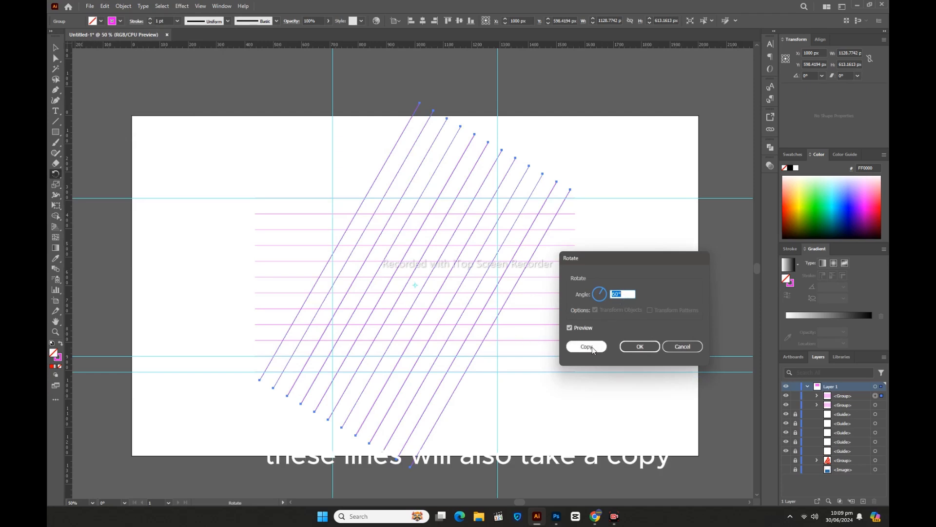
{"action": "left_click", "coordinate": [586, 346]}
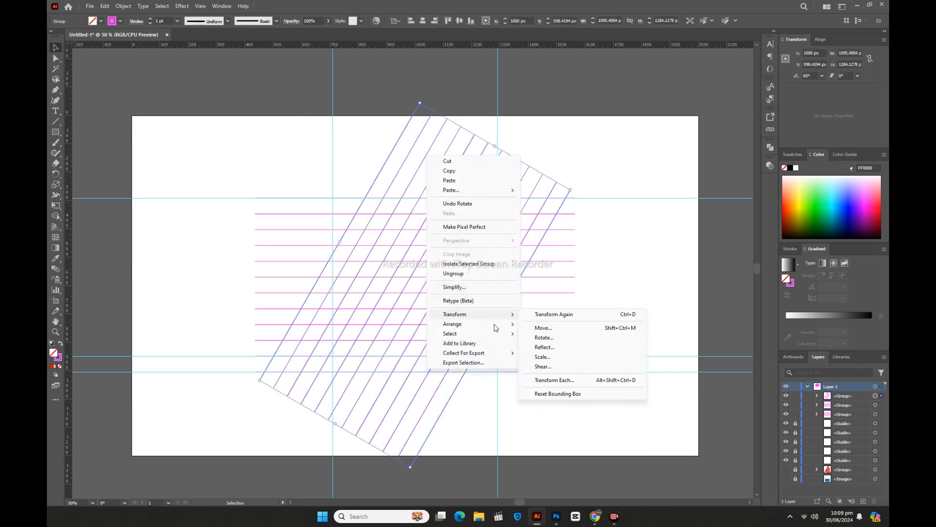
{"action": "left_click", "coordinate": [543, 347]}
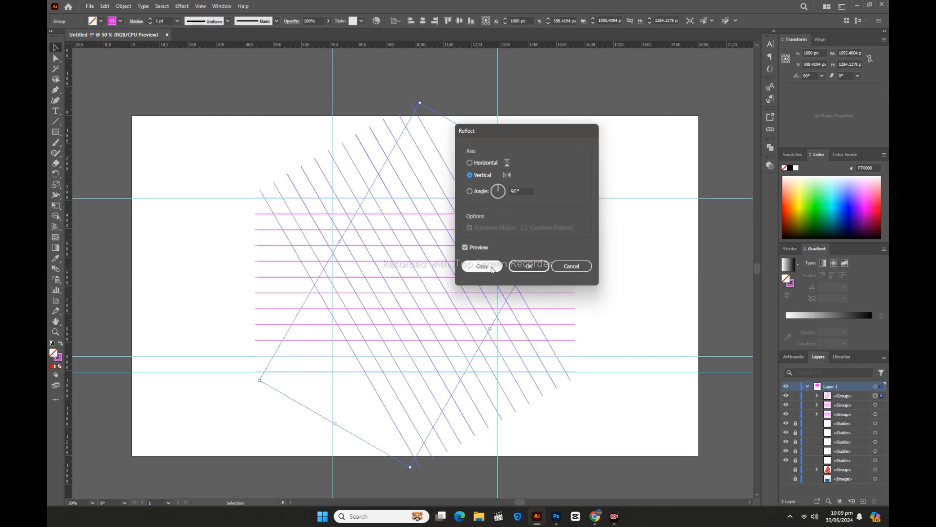
{"action": "left_click", "coordinate": [481, 265]}
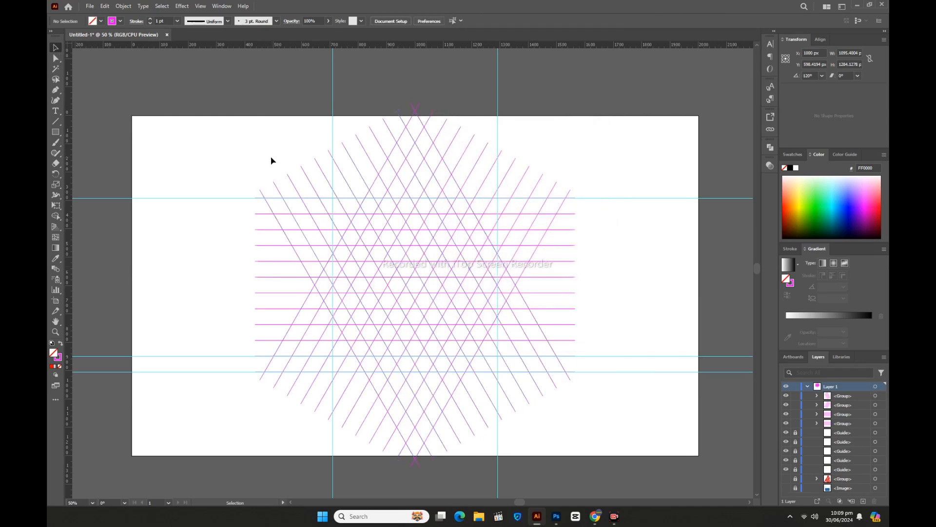